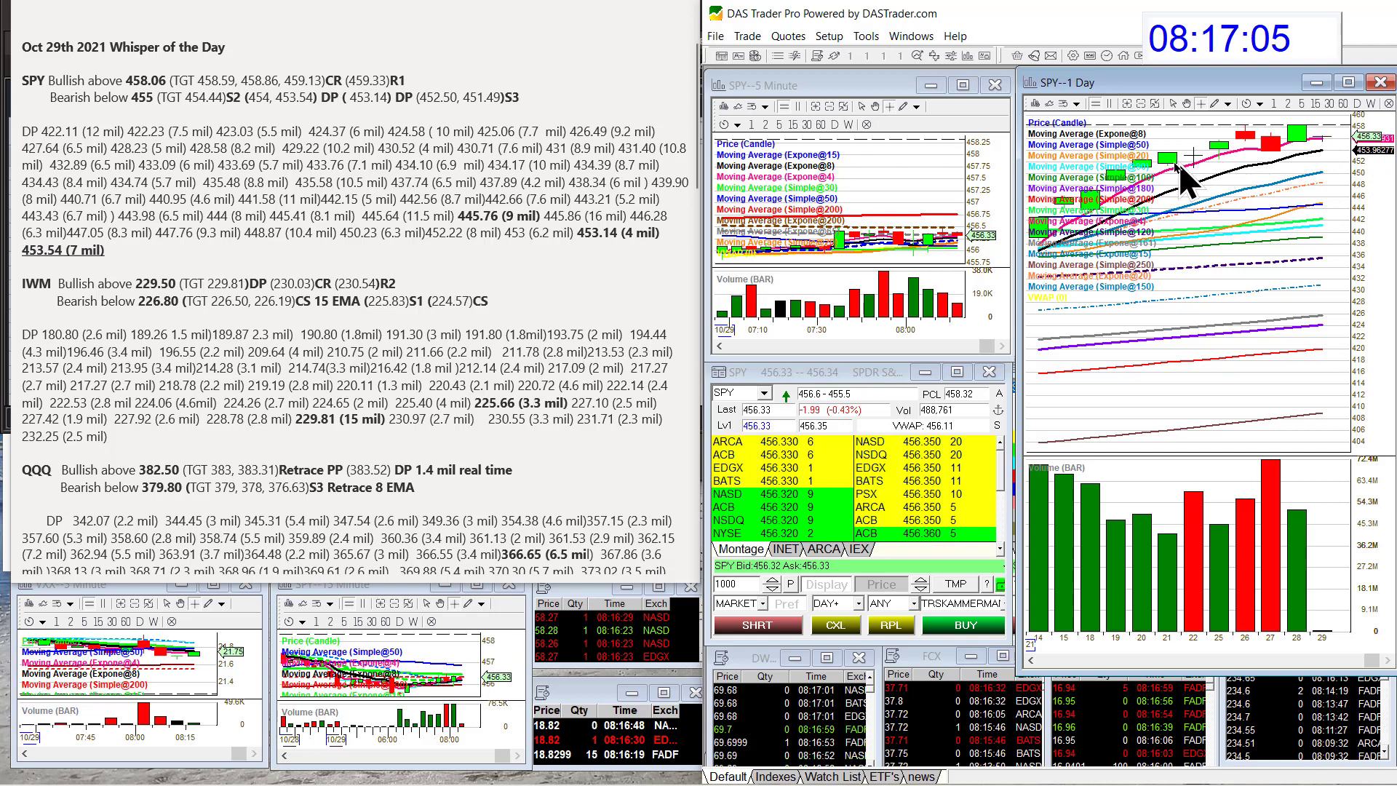
mouse_move(1277, 157)
text(QQQ)
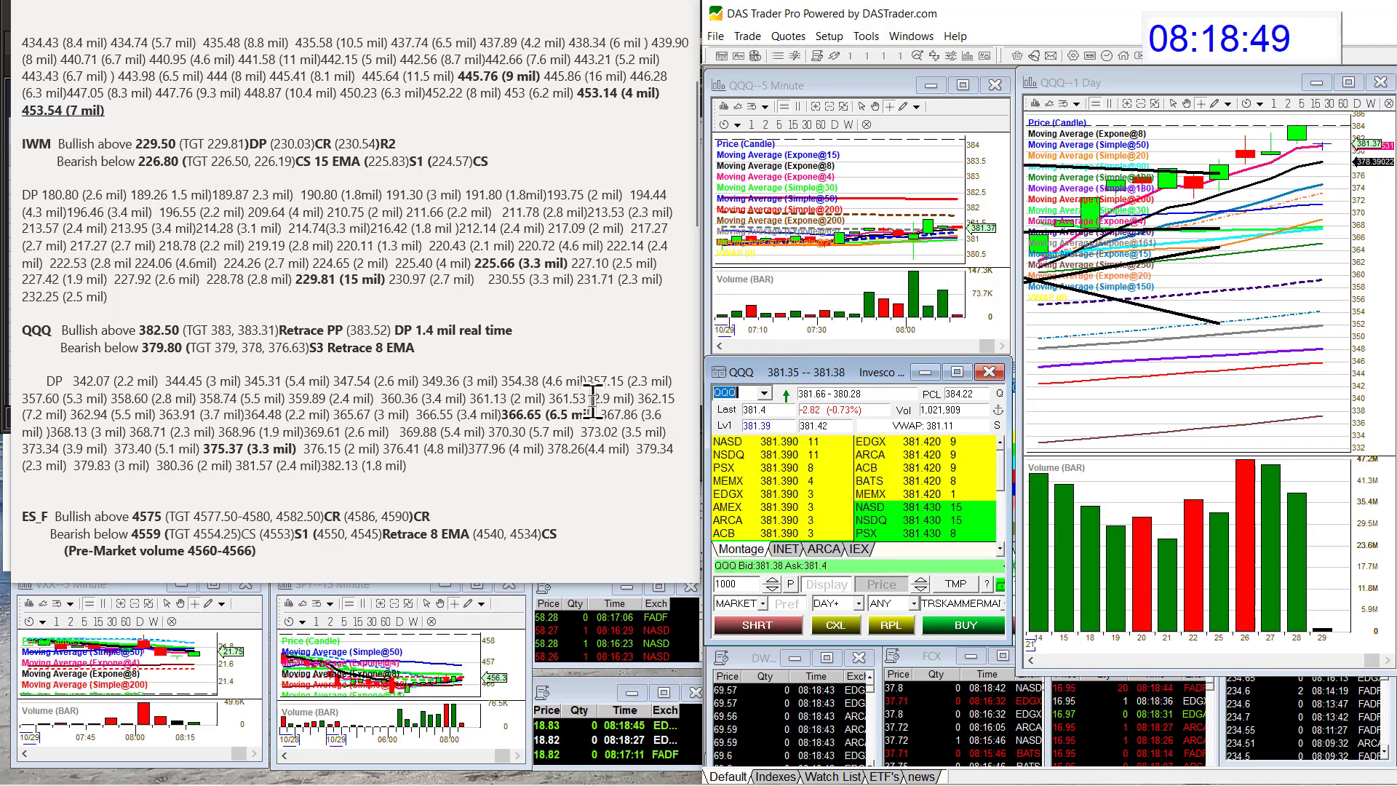
scroll(down, 3)
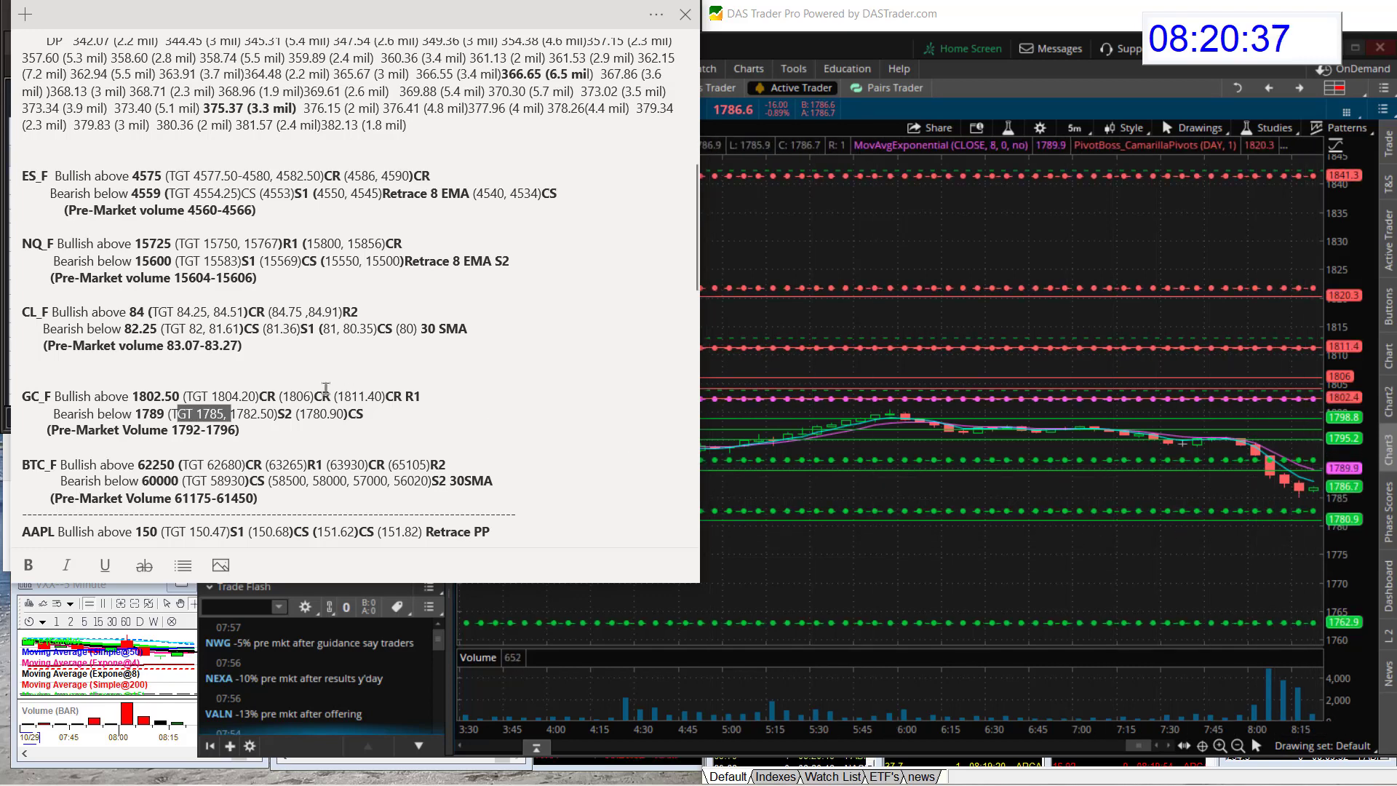
mouse_move(1269, 512)
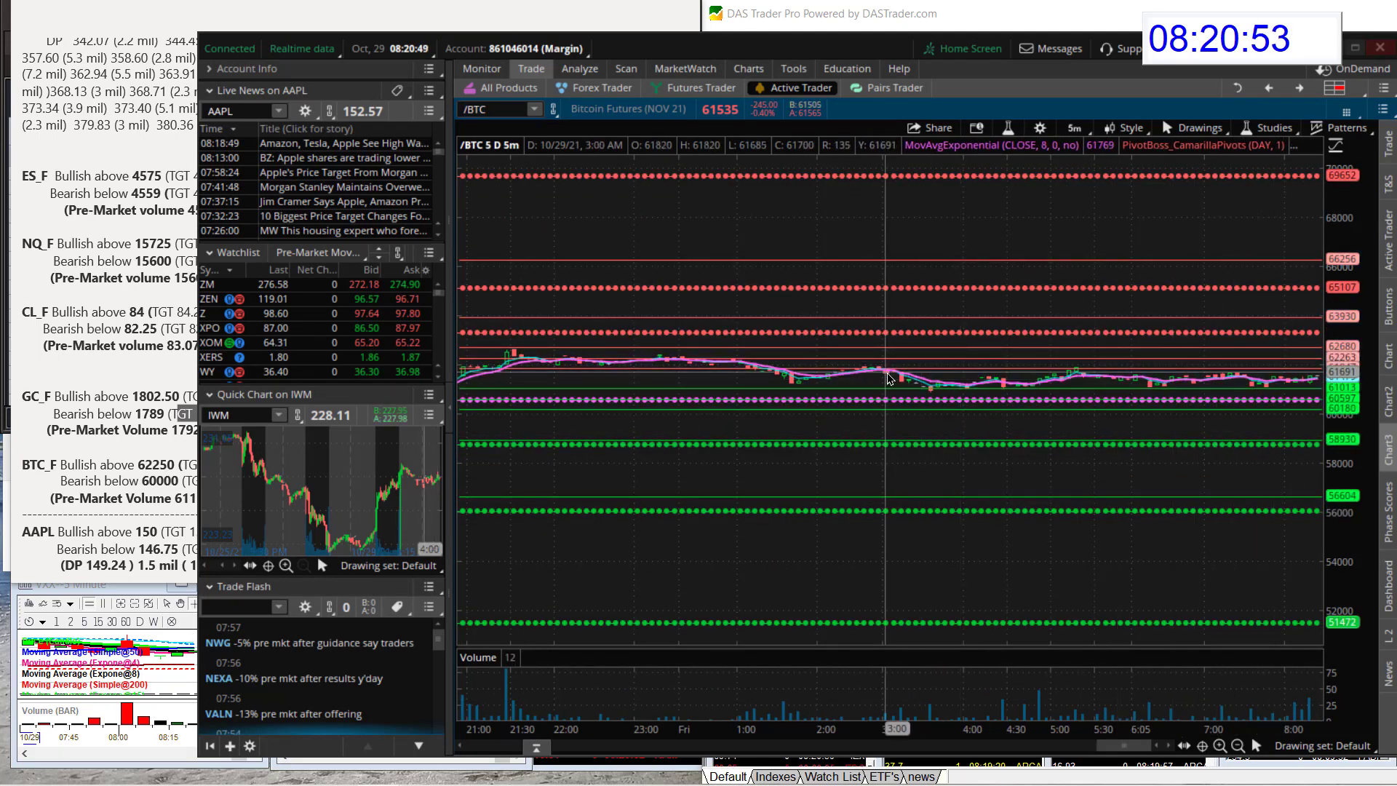
mouse_move(1146, 391)
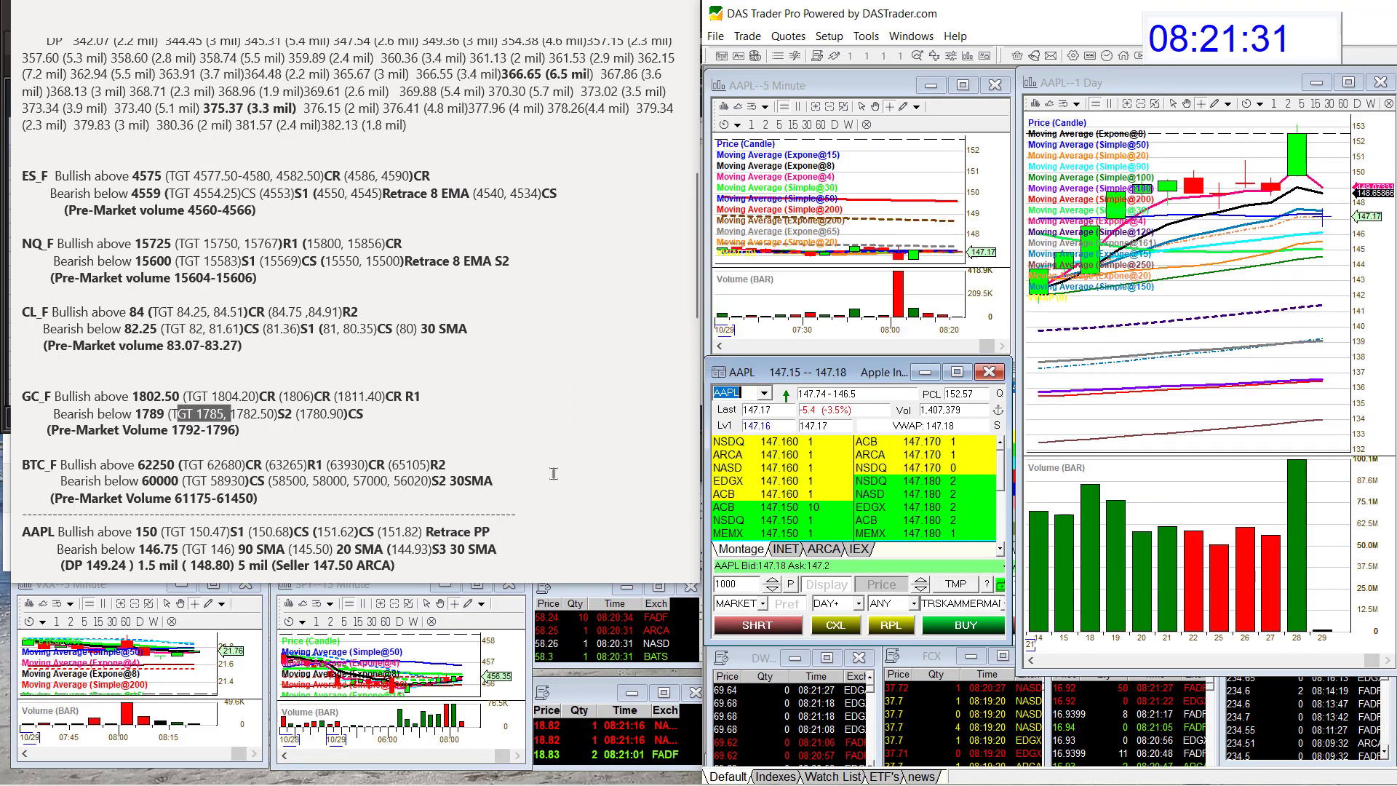
Step: Scroll the notes to AAPL and switch its intraday chart to 15-minute bars
scroll(down, 3)
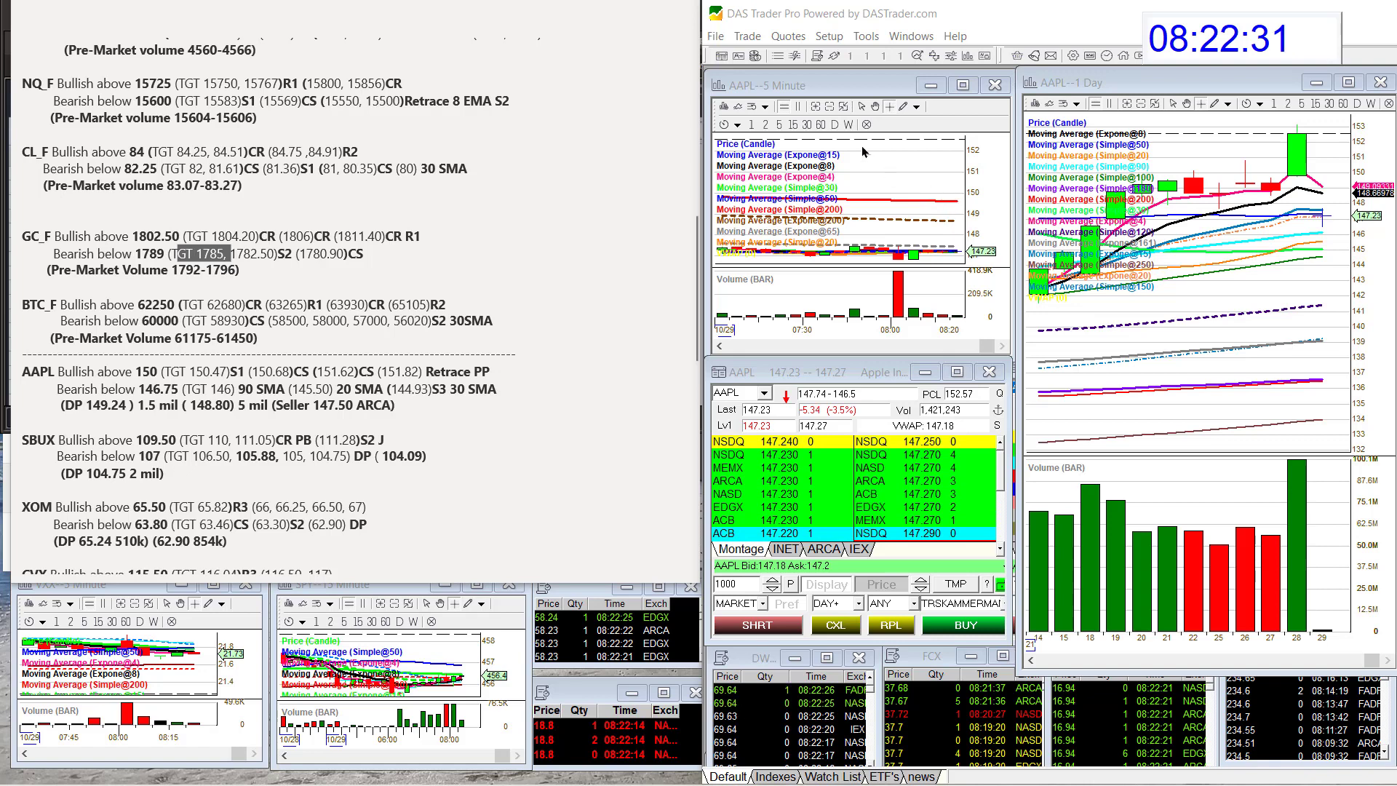
click(794, 125)
text(A)
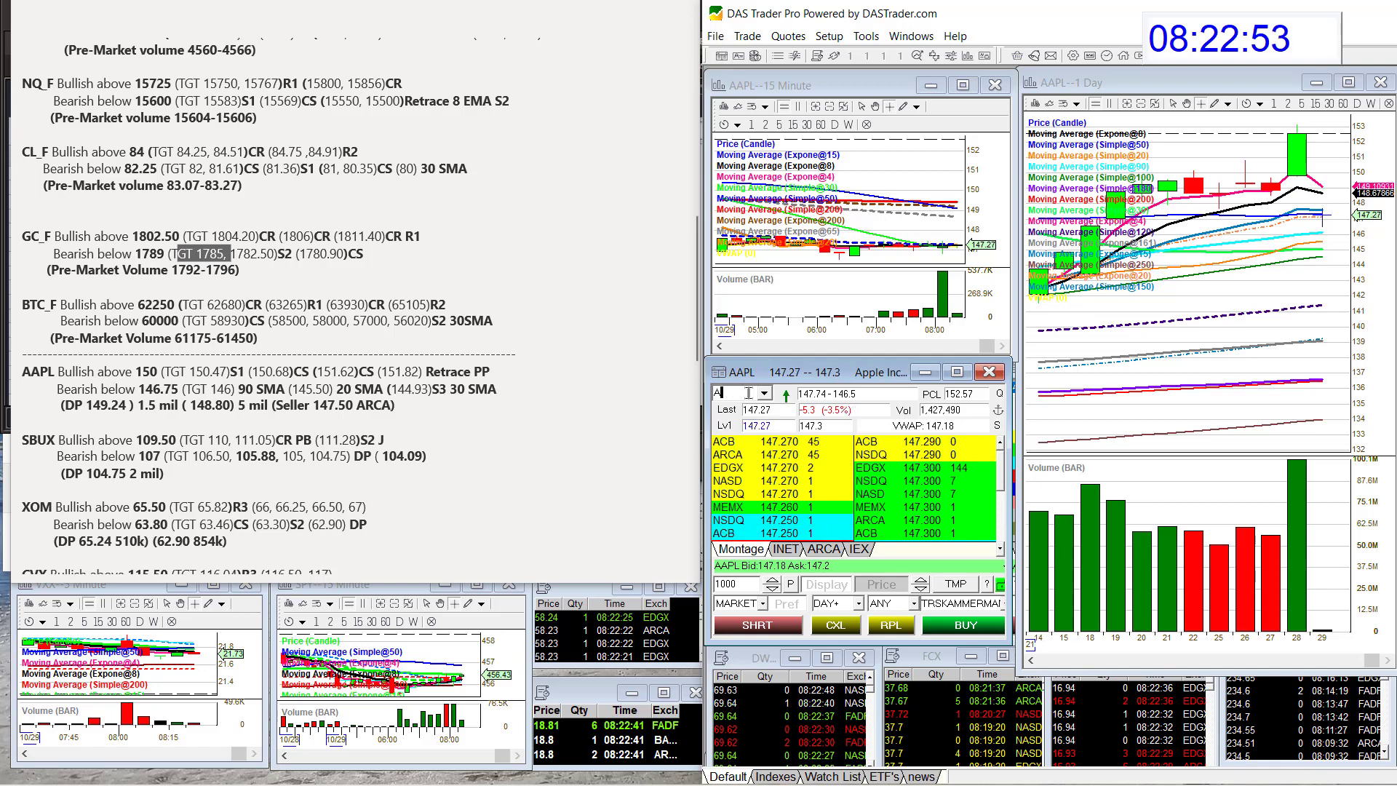
Step: Load SBUX into the charts and level 2, scrolling the notes on toward CVX, WDC, ZEN and X levels
text(SBUX)
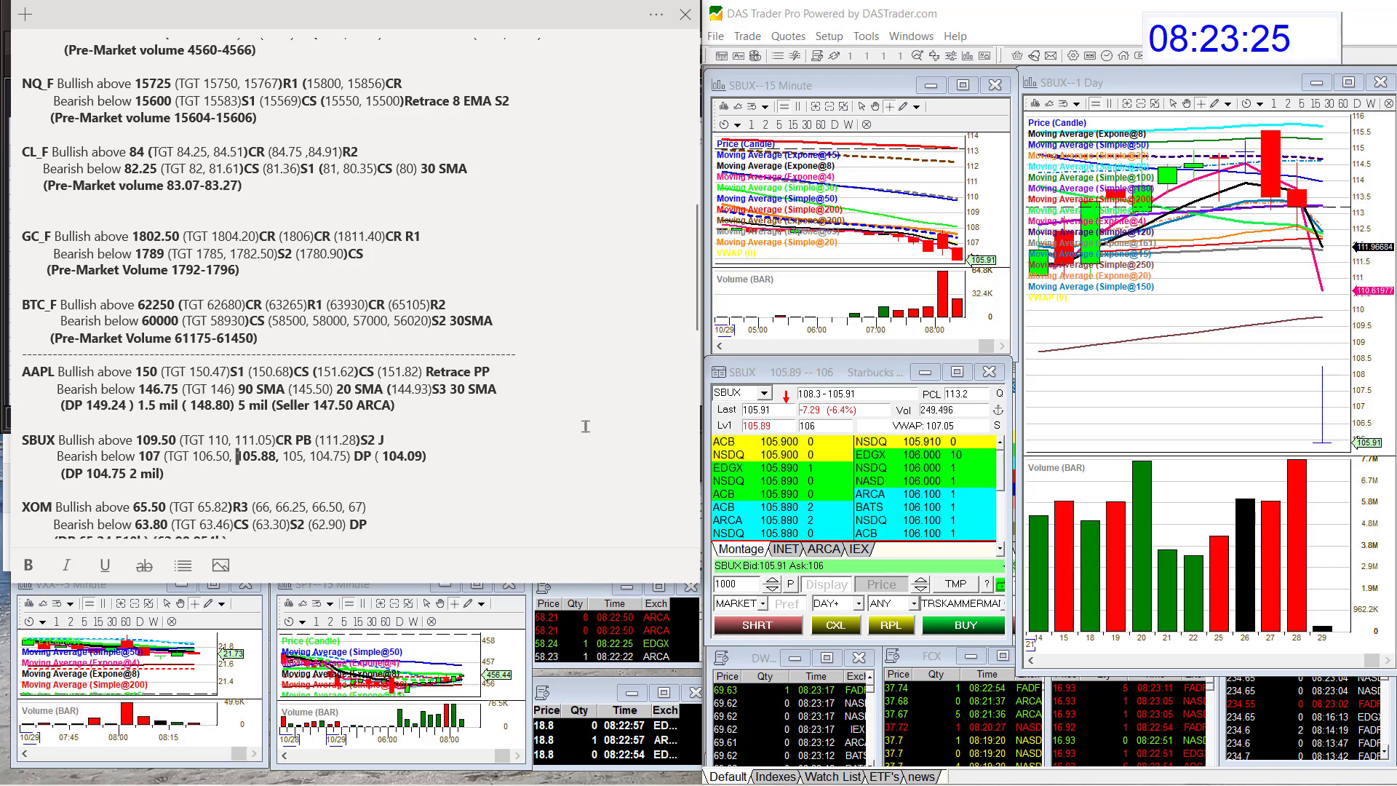
scroll(down, 3)
text(CVX)
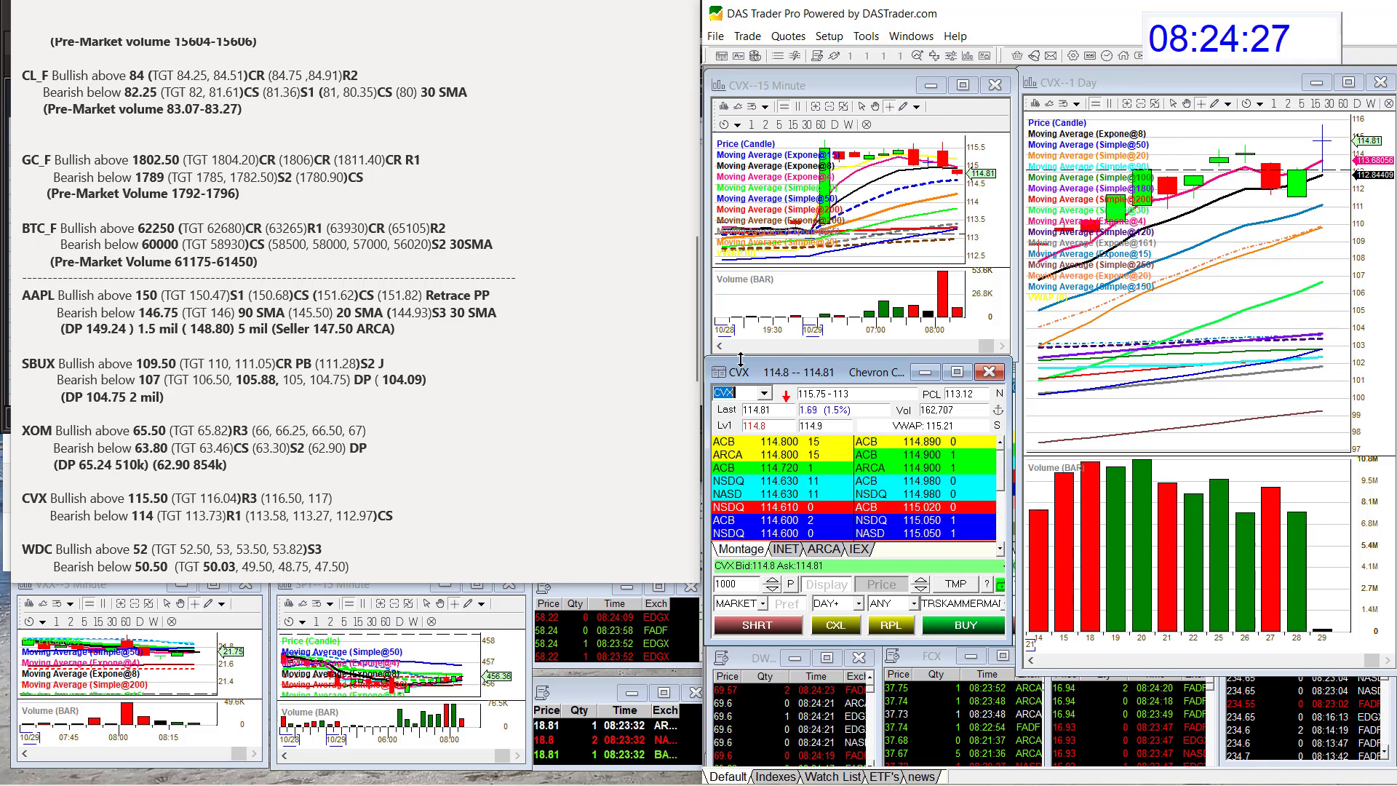
scroll(down, 3)
text(C)
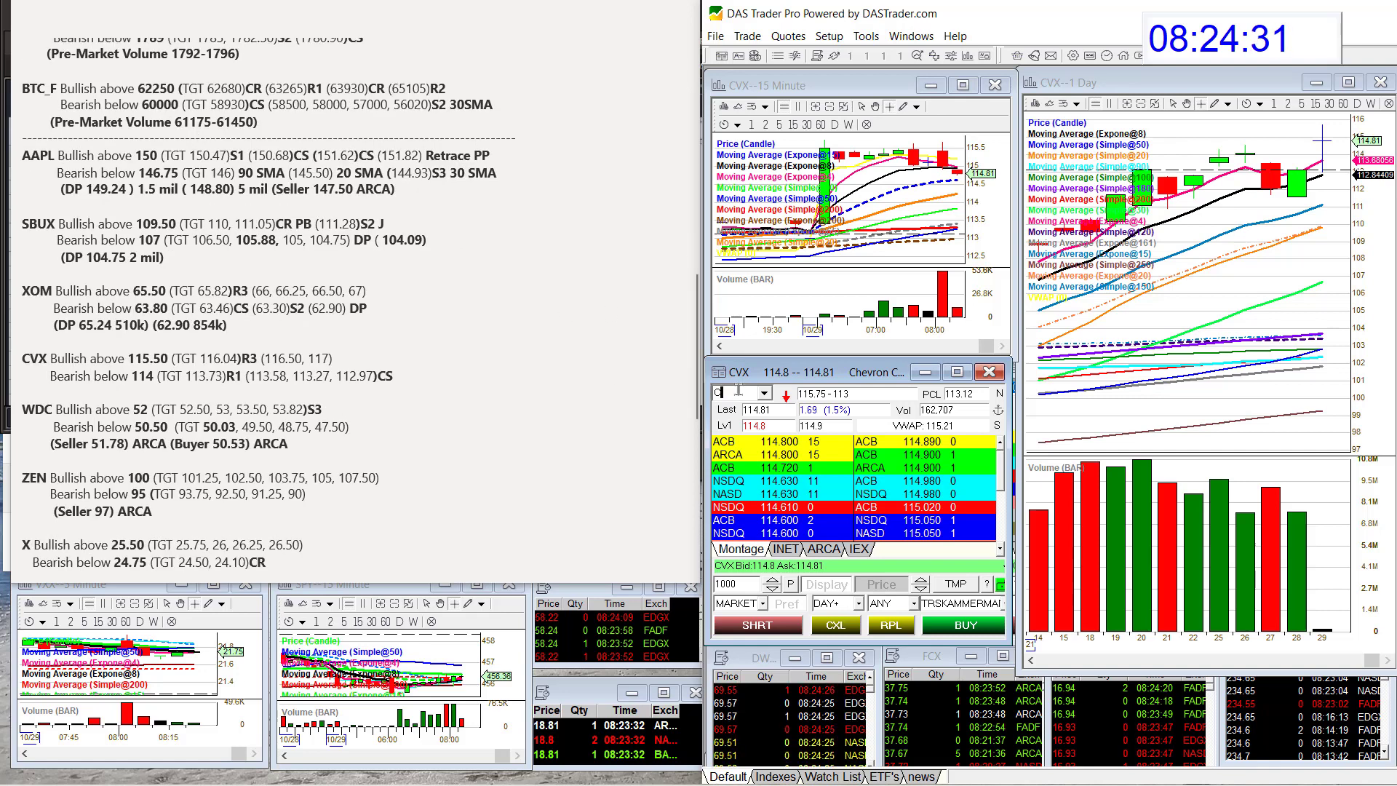
Step: Enter WDC in the montage symbol field and scroll the notes down to TSLA levels
text(WD)
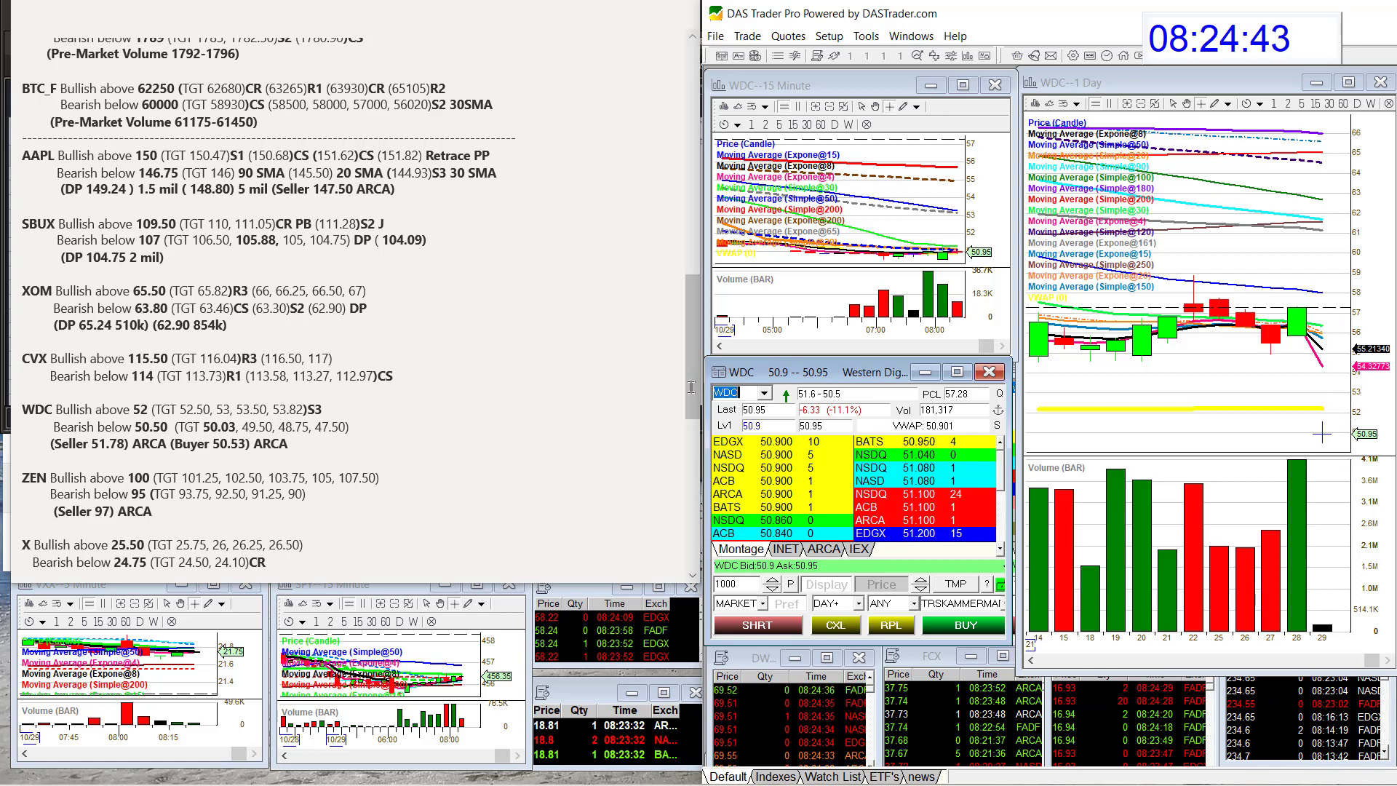
scroll(down, 3)
text(X)
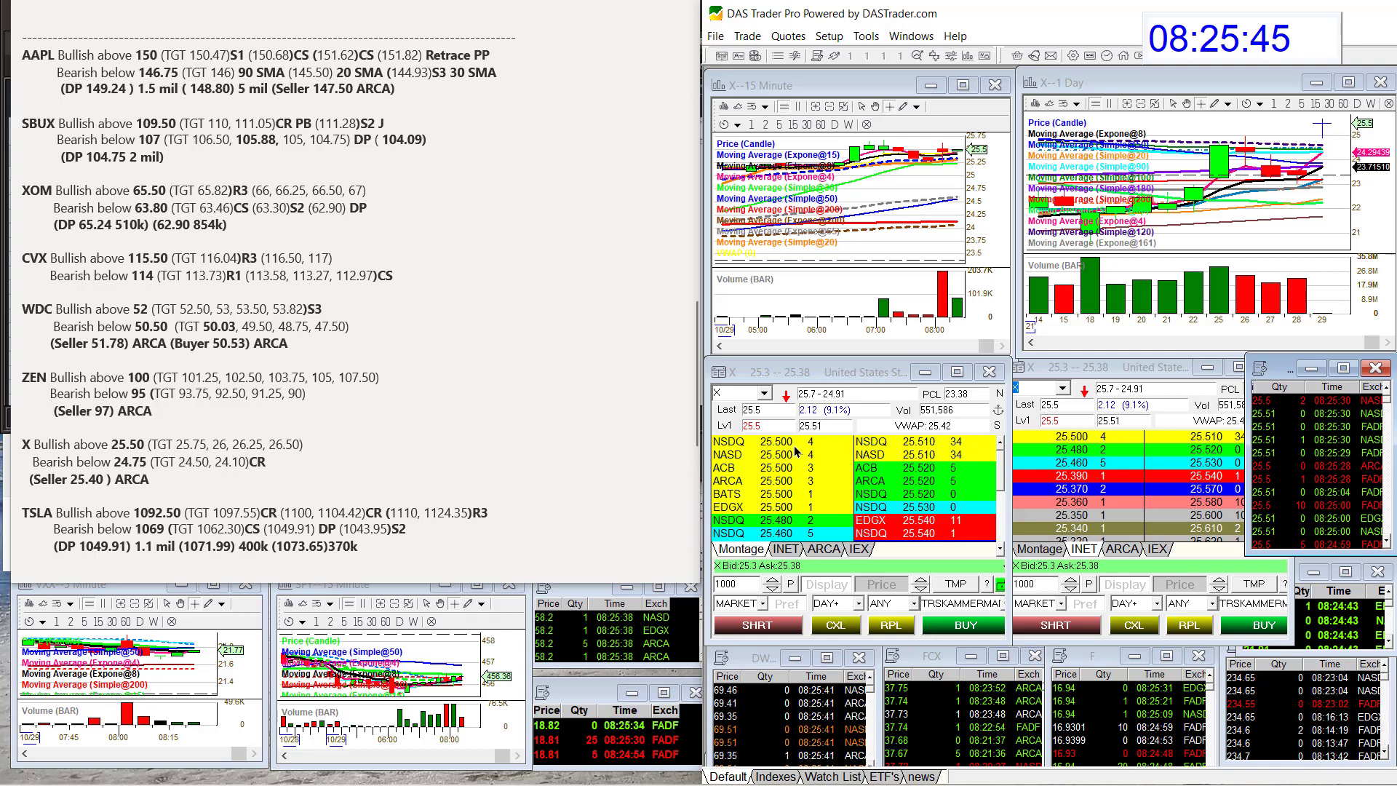
mouse_move(821, 450)
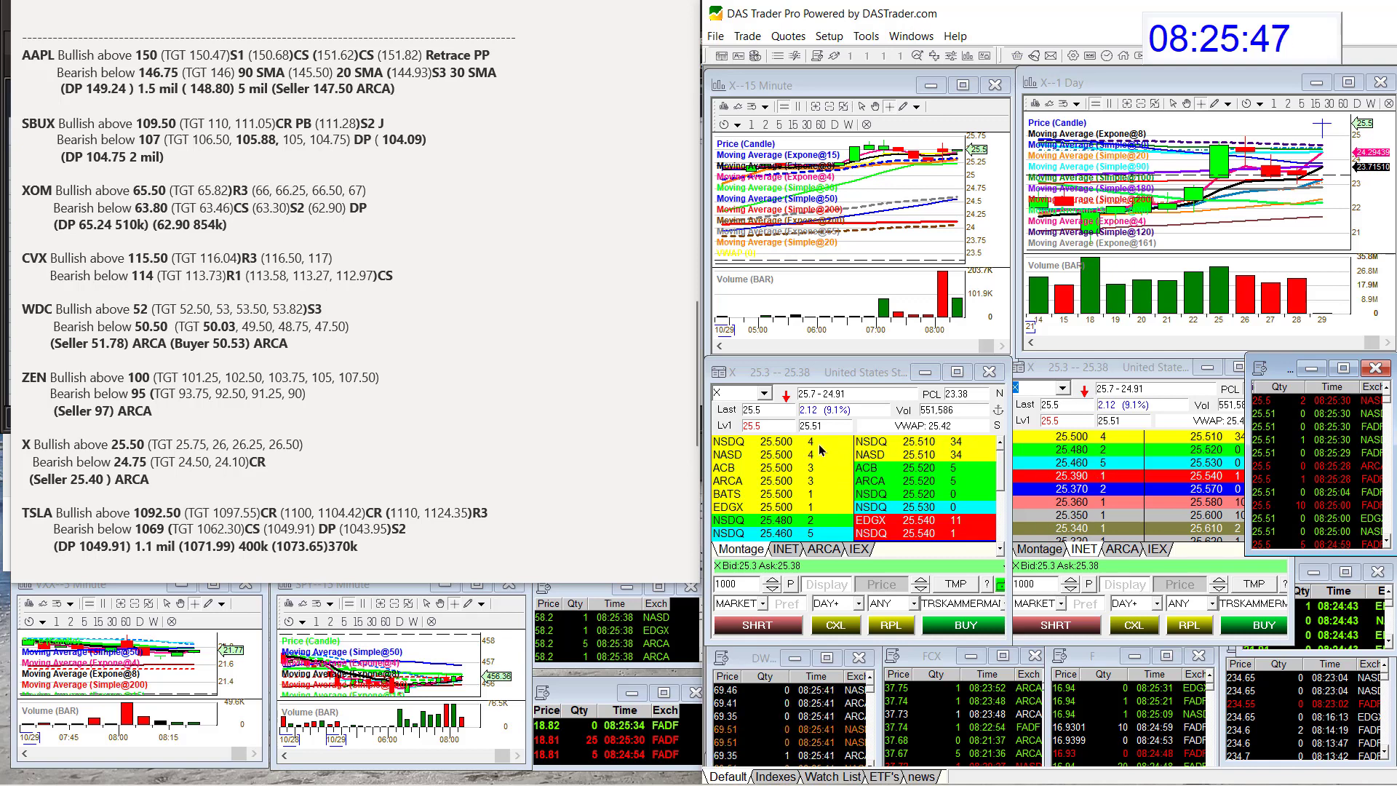
mouse_move(914, 440)
text(TSLA)
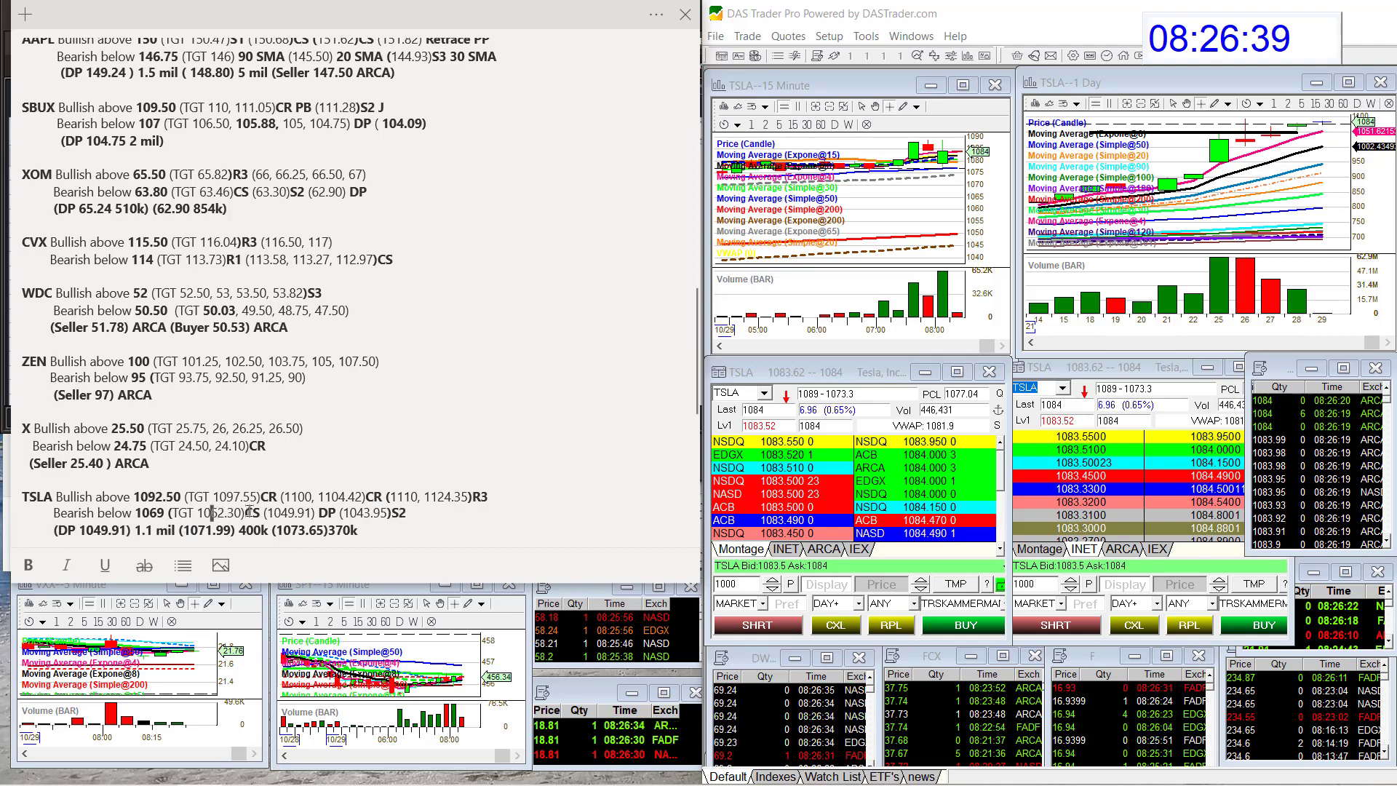
Step: Highlight the TSLA bullish and bearish levels in the notes
drag(329, 496, 254, 512)
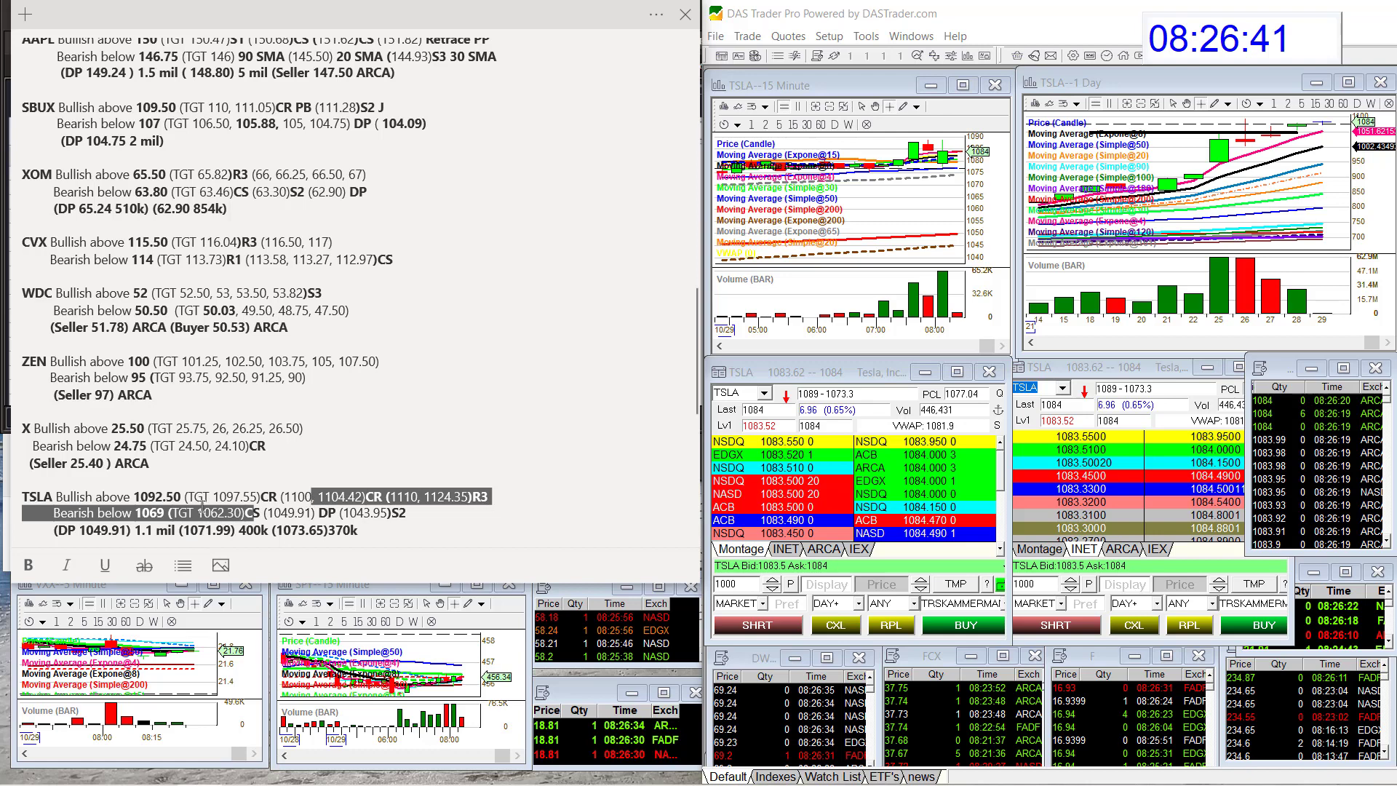